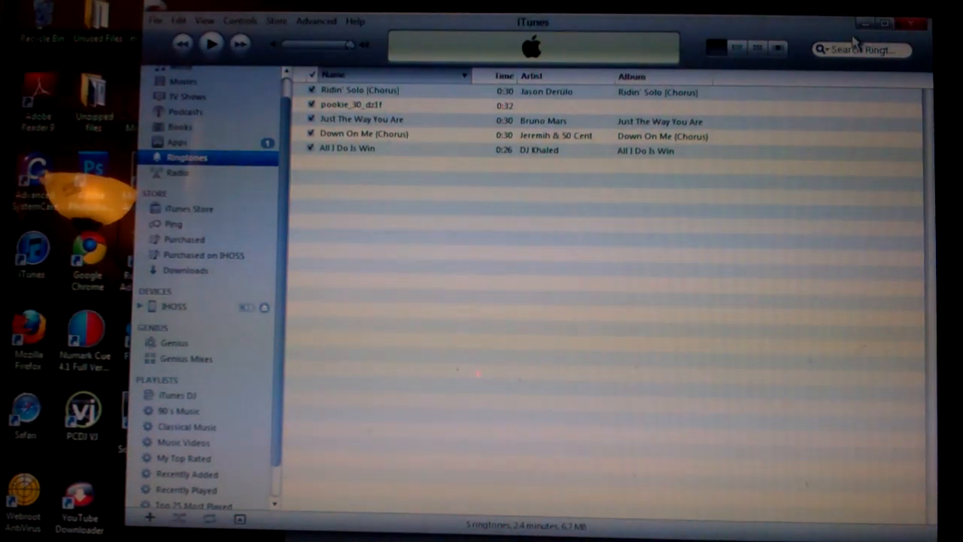
Show the full Music library under Library and browse through its song list
scroll("up", 3)
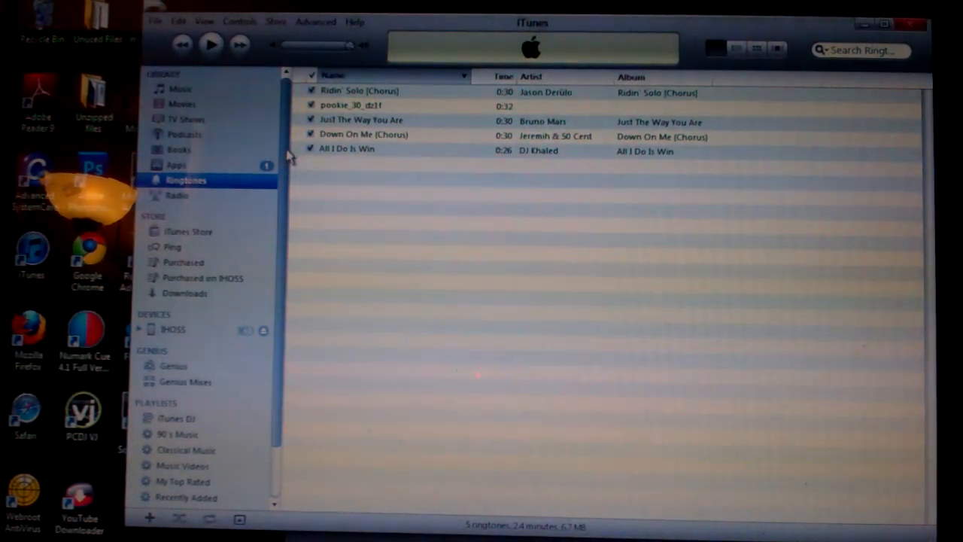
left_click(181, 88)
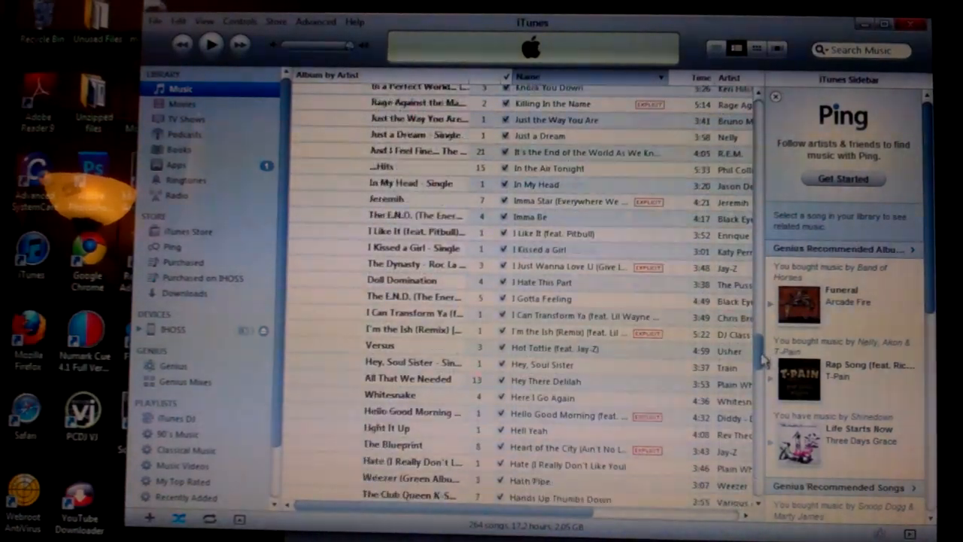
scroll("up", 3)
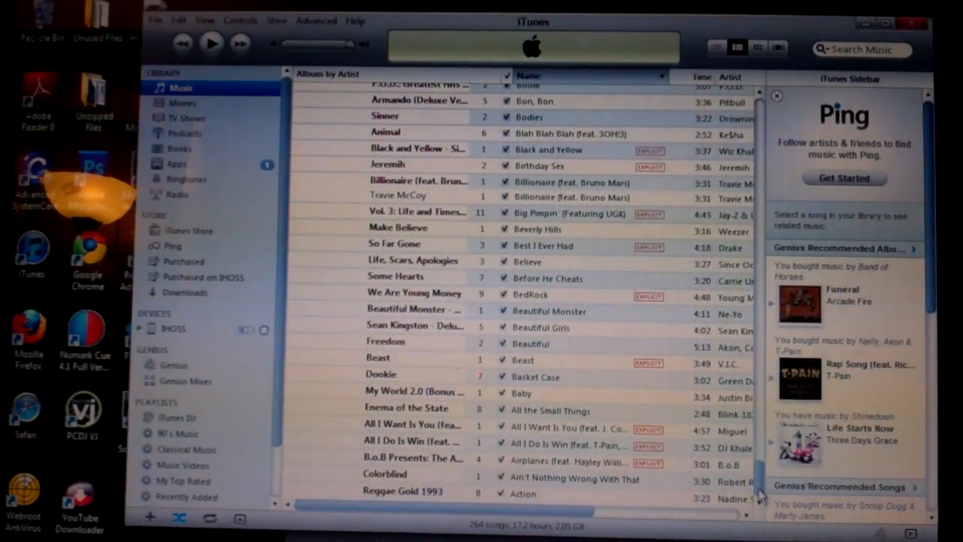
scroll("up", 3)
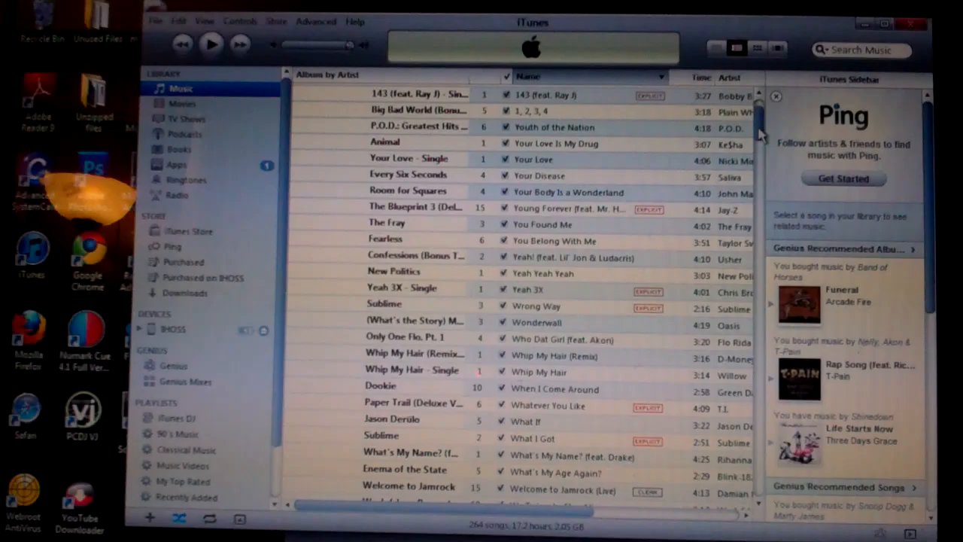
mouse_move(858, 50)
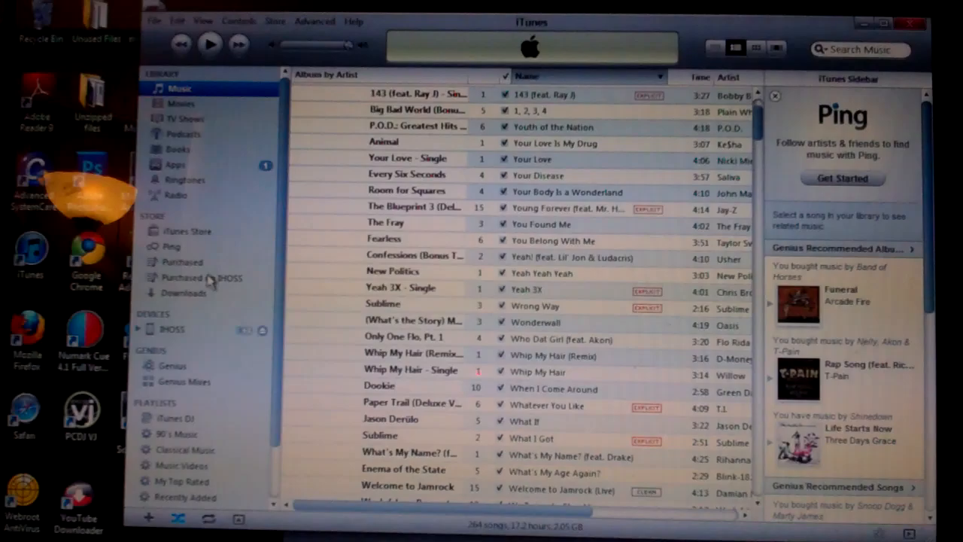
View the phone's purchases, then the Store's Purchased playlist, dismissing the auto-add notice with OK
left_click(198, 277)
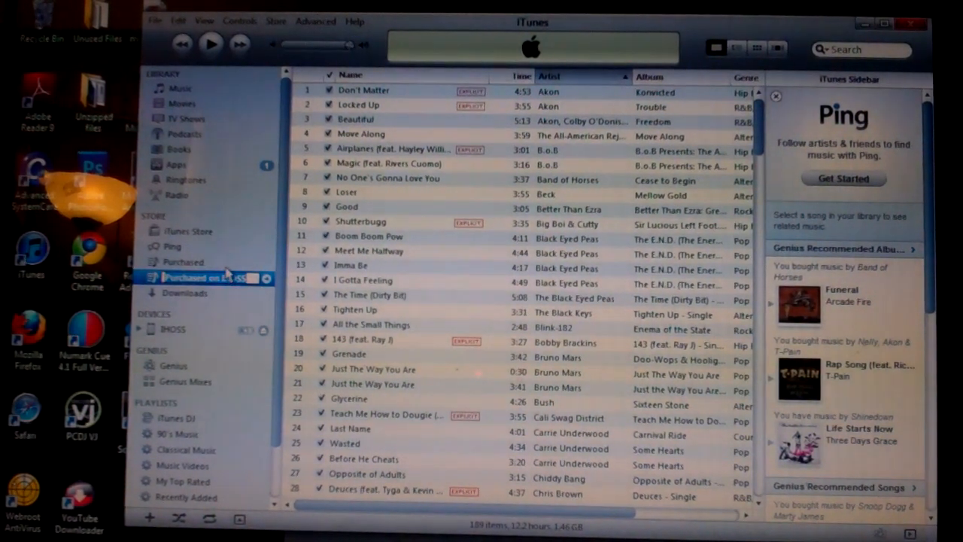
left_click(183, 262)
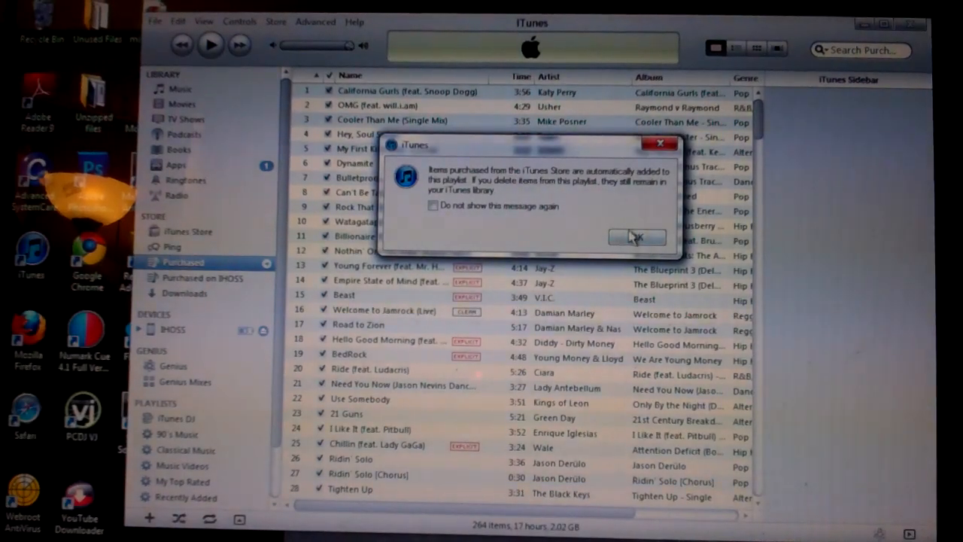
left_click(637, 238)
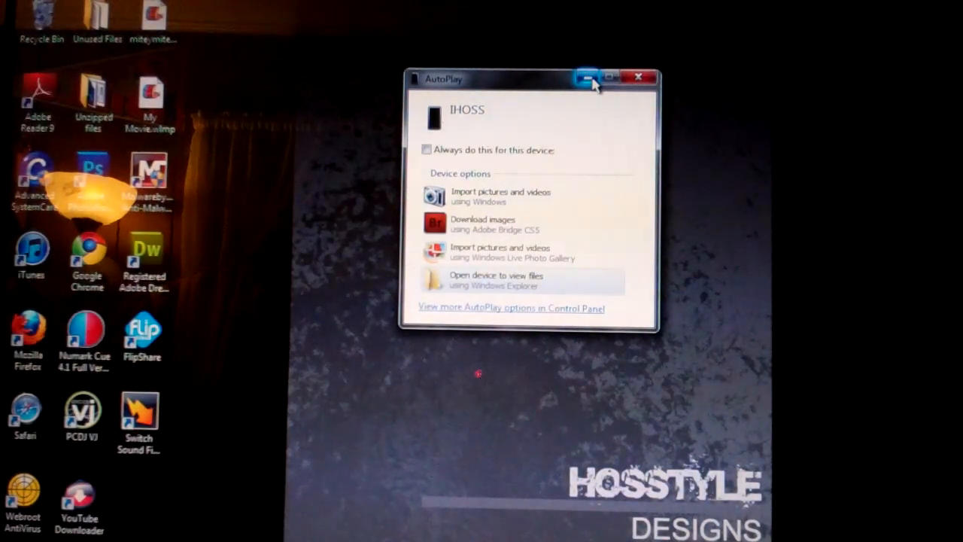
mouse_move(588, 78)
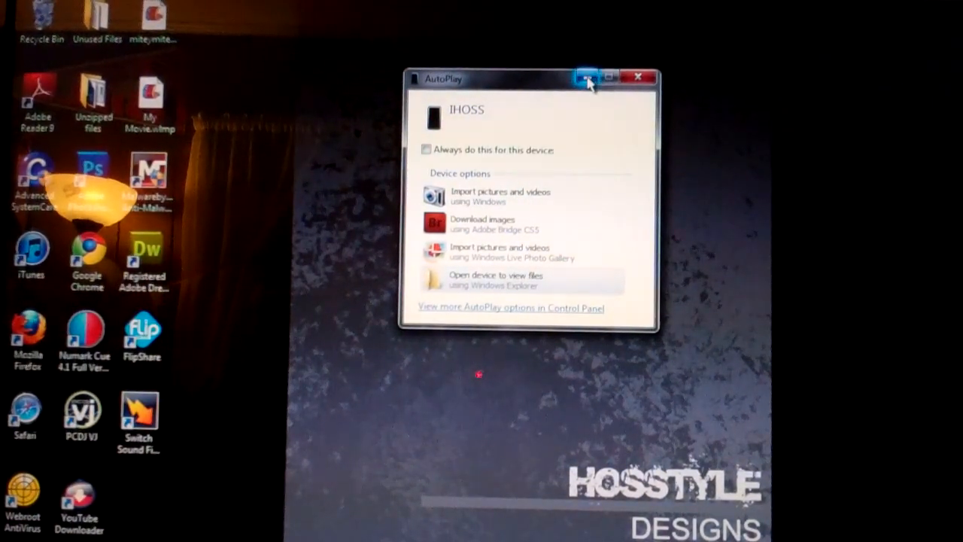
Close the AutoPlay window for the connected iPhone
left_click(589, 78)
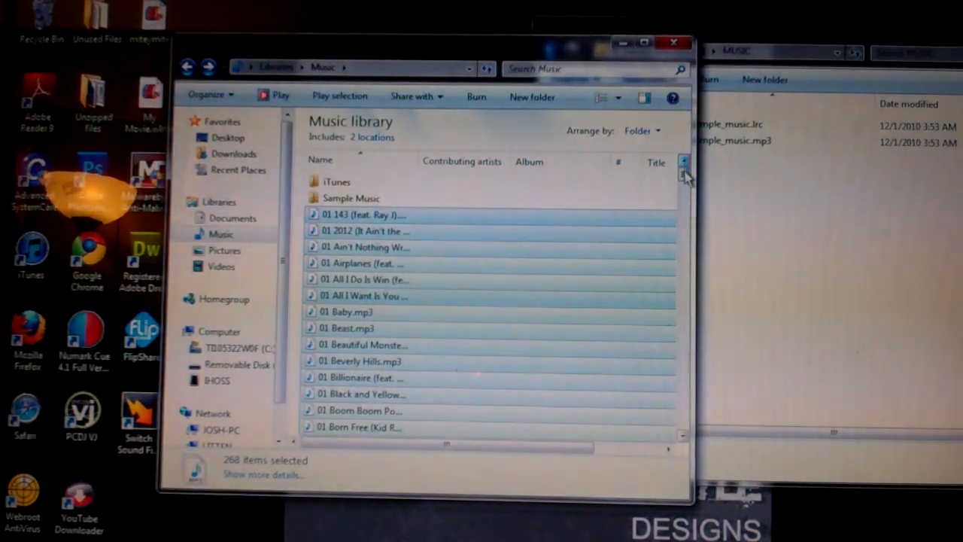
Browse the Music library into iTunes > iTunes Media > Music
scroll("down", 3)
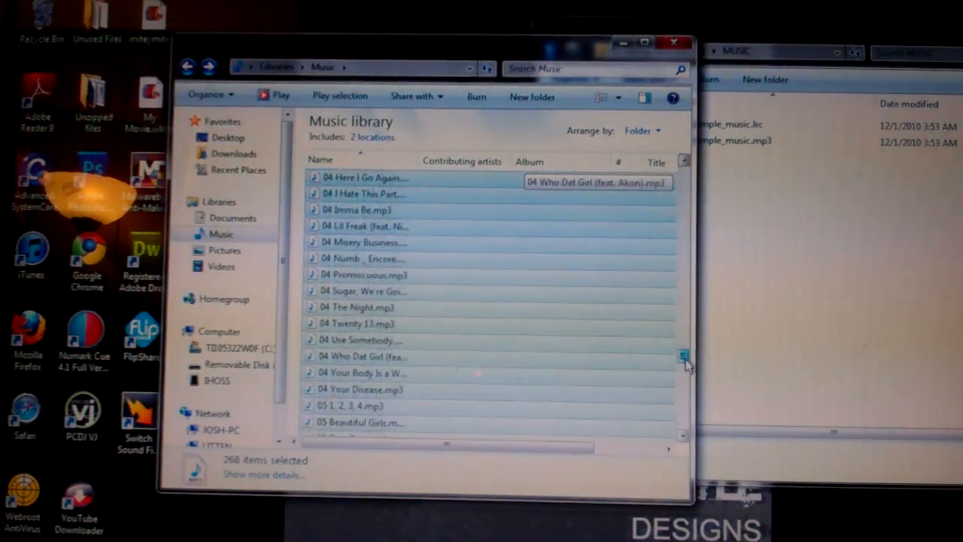
scroll("up", 3)
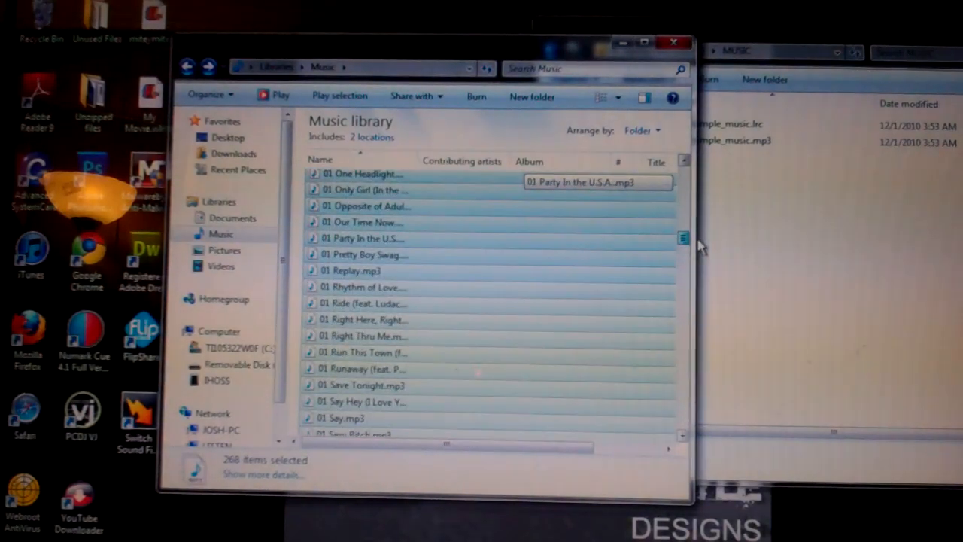
scroll("up", 3)
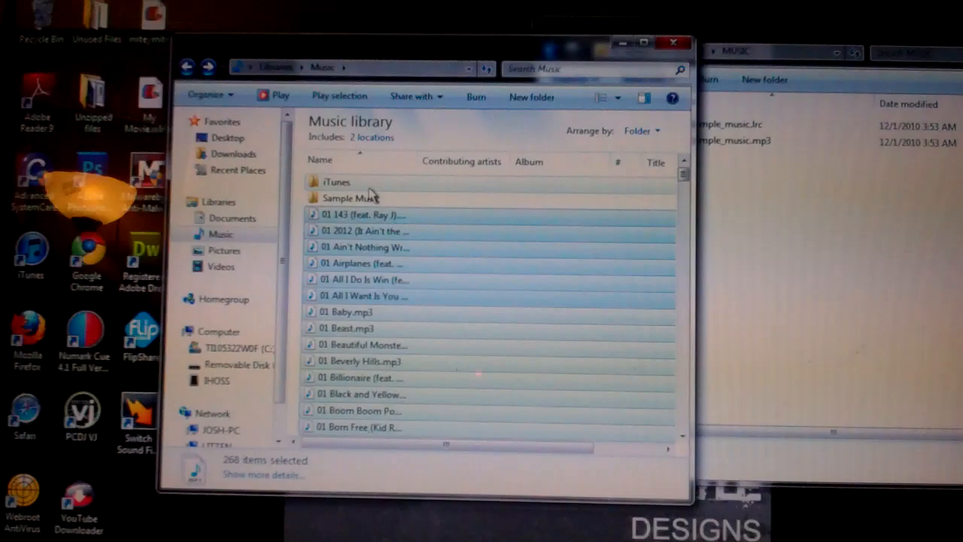
left_click(337, 181)
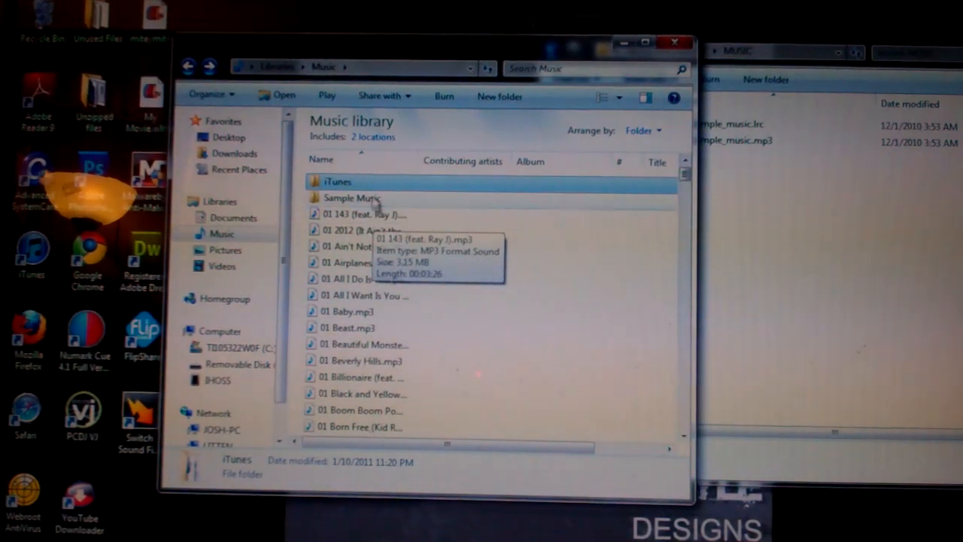
double_click(338, 181)
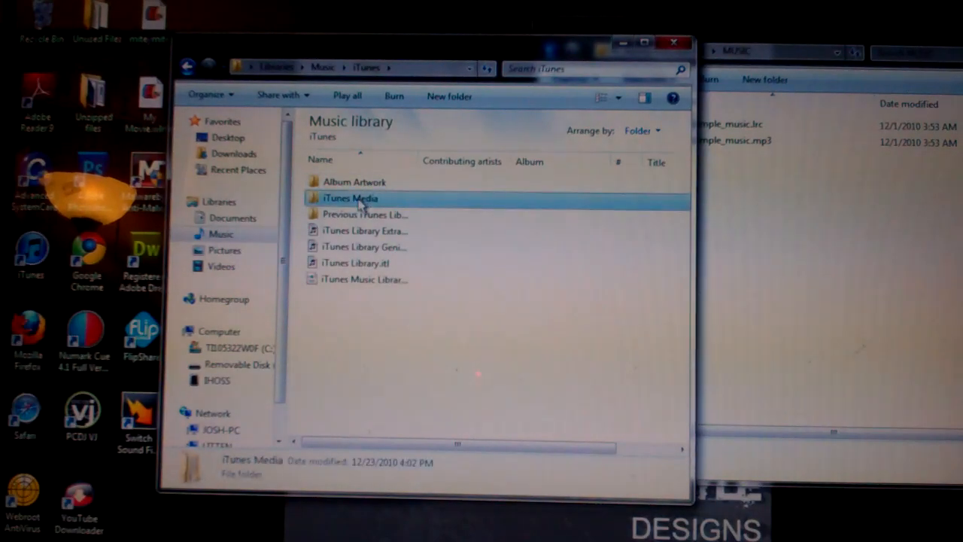
double_click(349, 199)
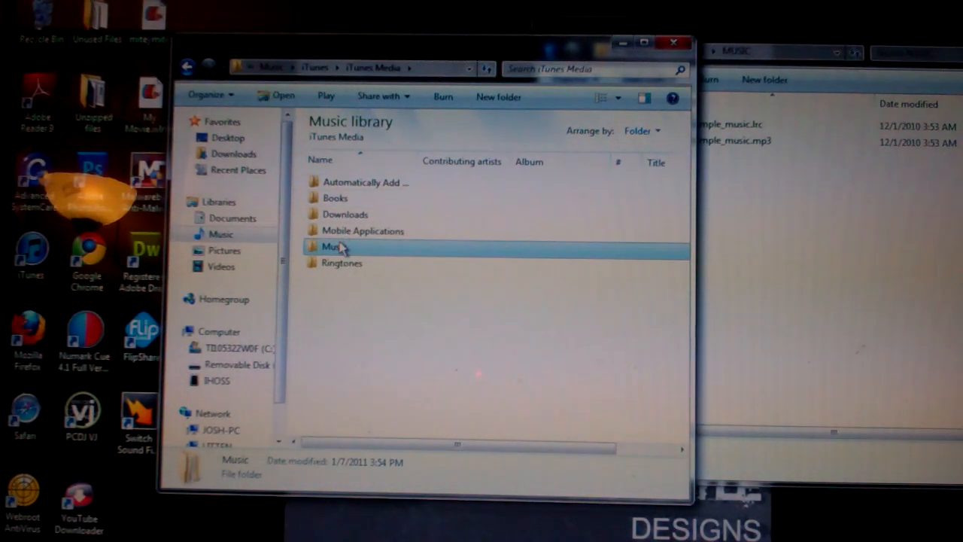
double_click(333, 246)
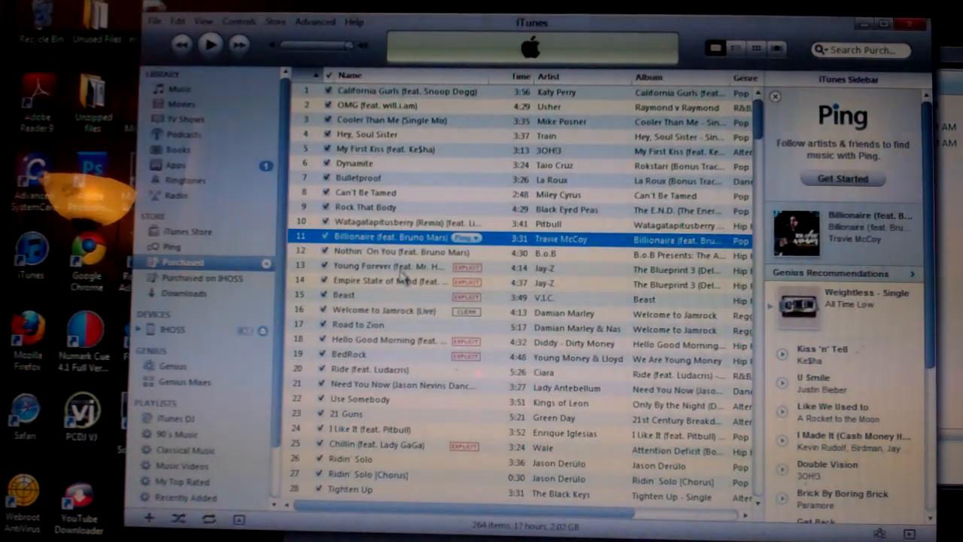
mouse_move(211, 334)
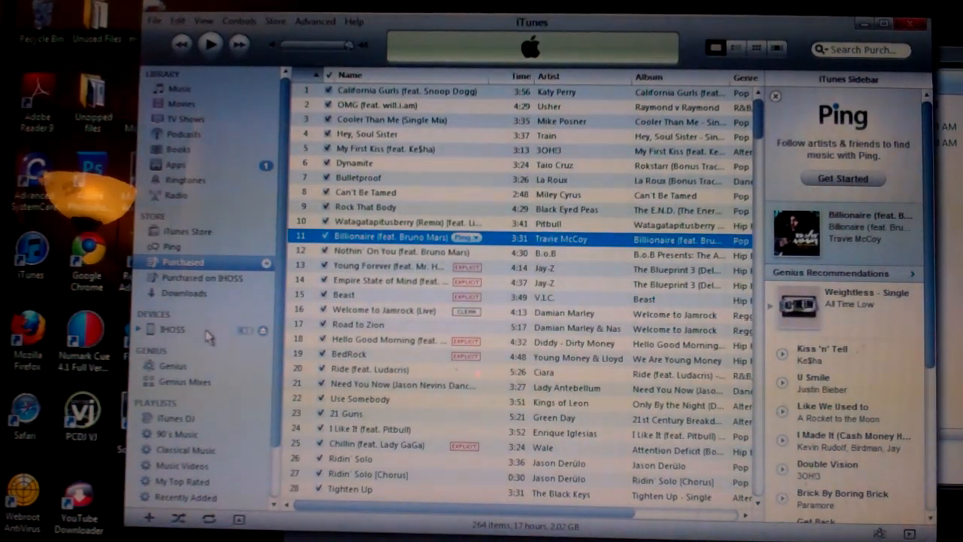
Show the connected iPhone's Summary page from the Devices sidebar
left_click(171, 330)
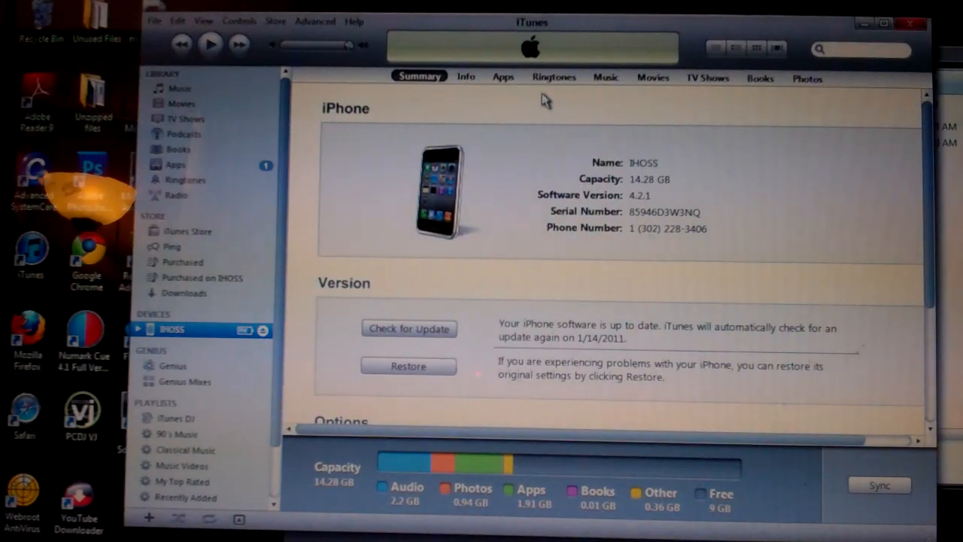
left_click(605, 79)
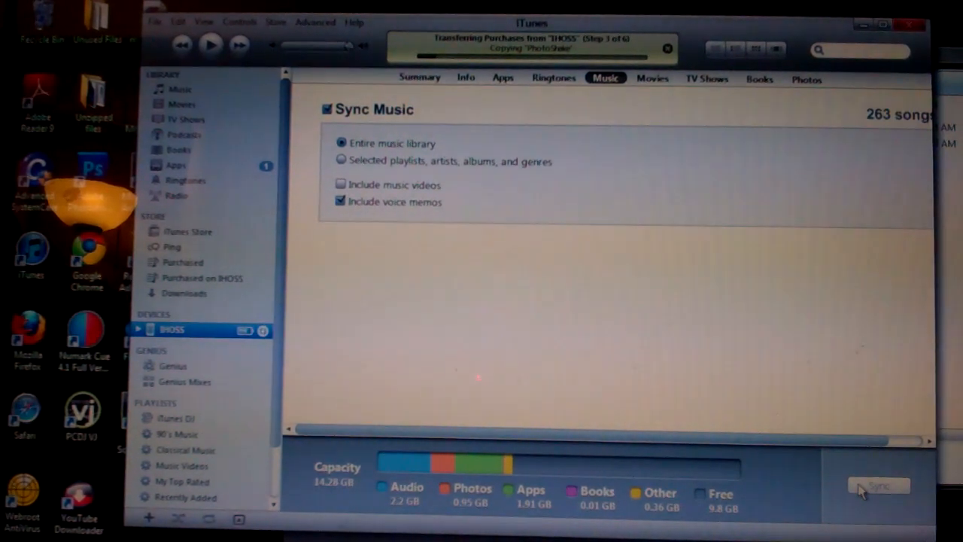
mouse_move(795, 366)
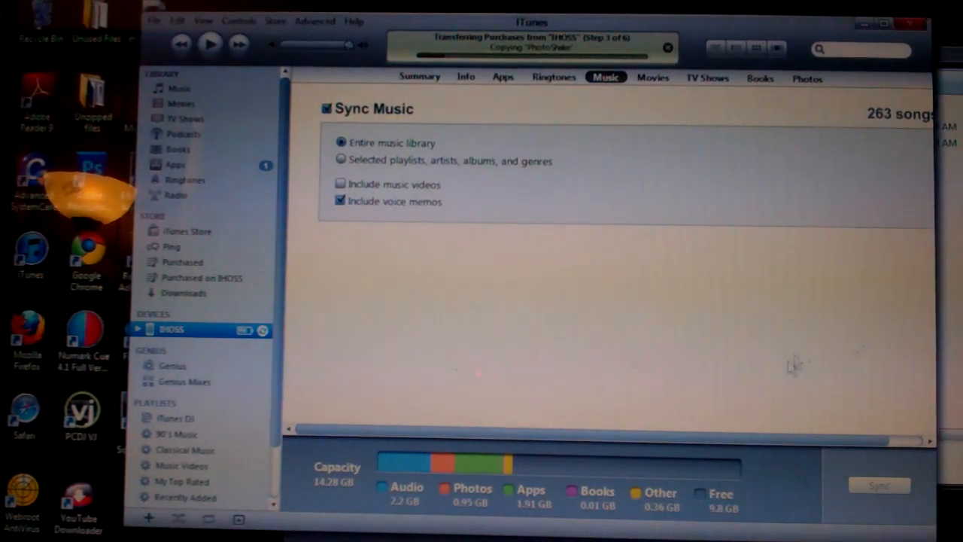
mouse_move(912, 304)
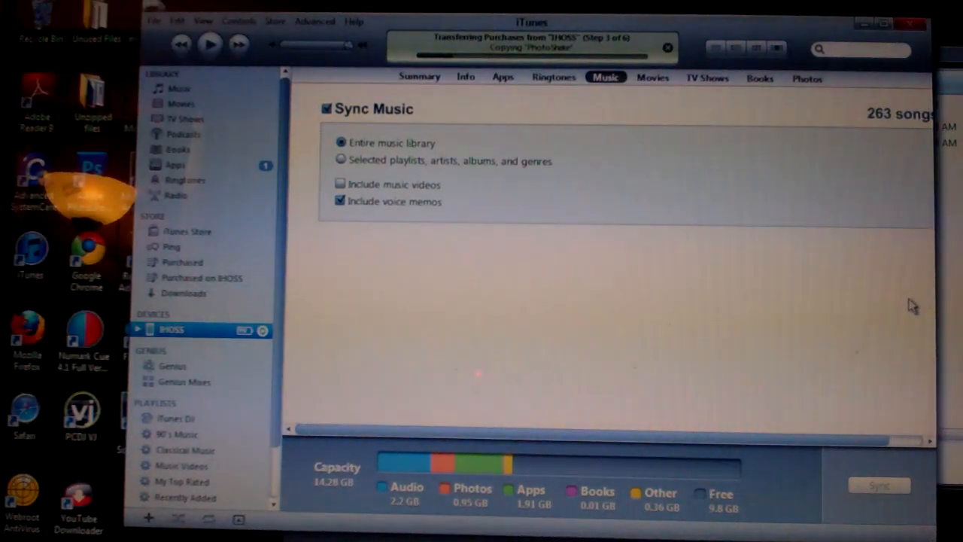
mouse_move(885, 322)
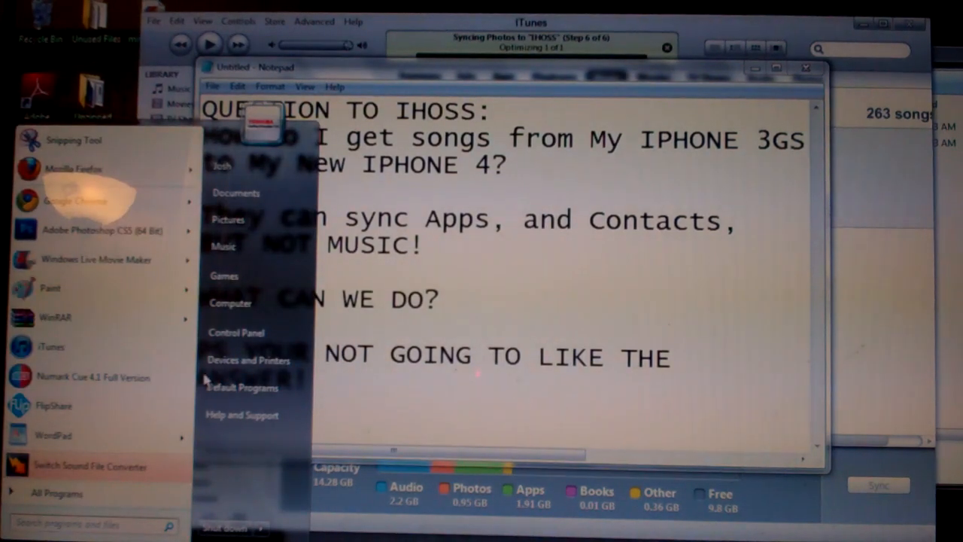
Browse Computer's drives into the Removable Disk and back to the drive list
left_click(232, 304)
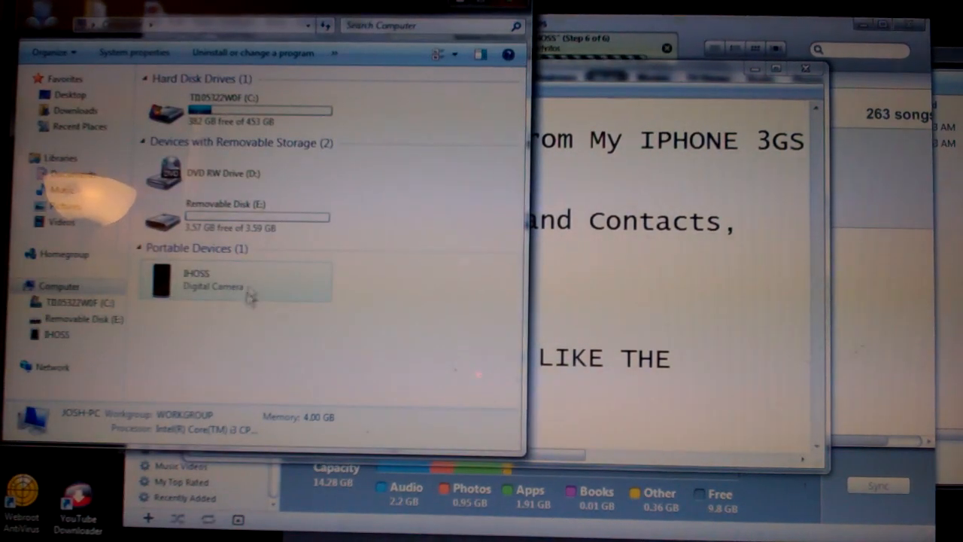
left_click(241, 109)
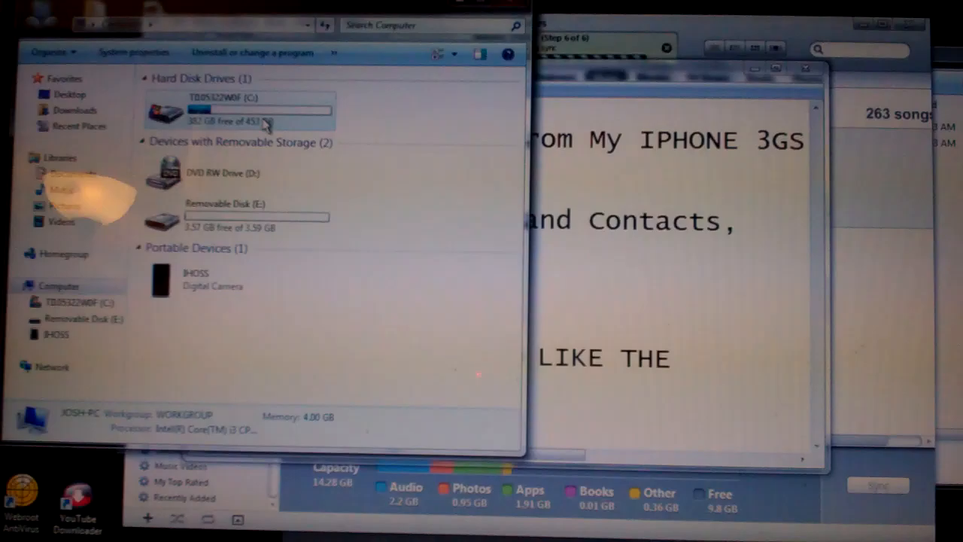
double_click(238, 216)
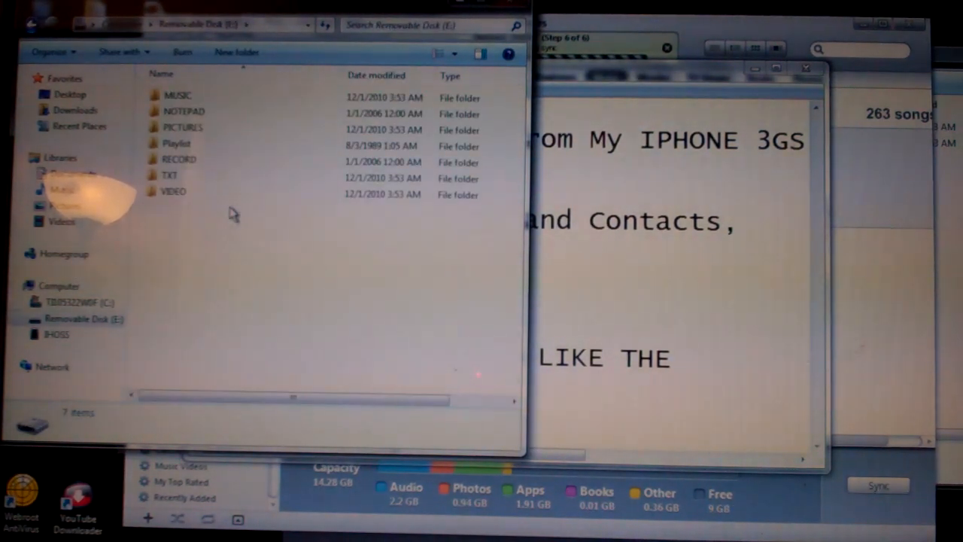
left_click(177, 96)
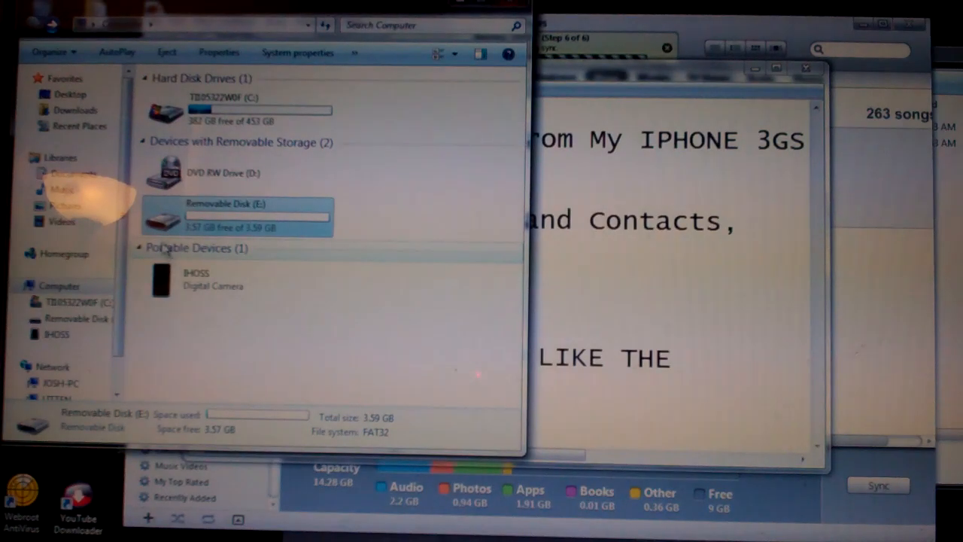
Look through the iPhone's DCIM photo storage, back out, and return to iTunes
double_click(195, 280)
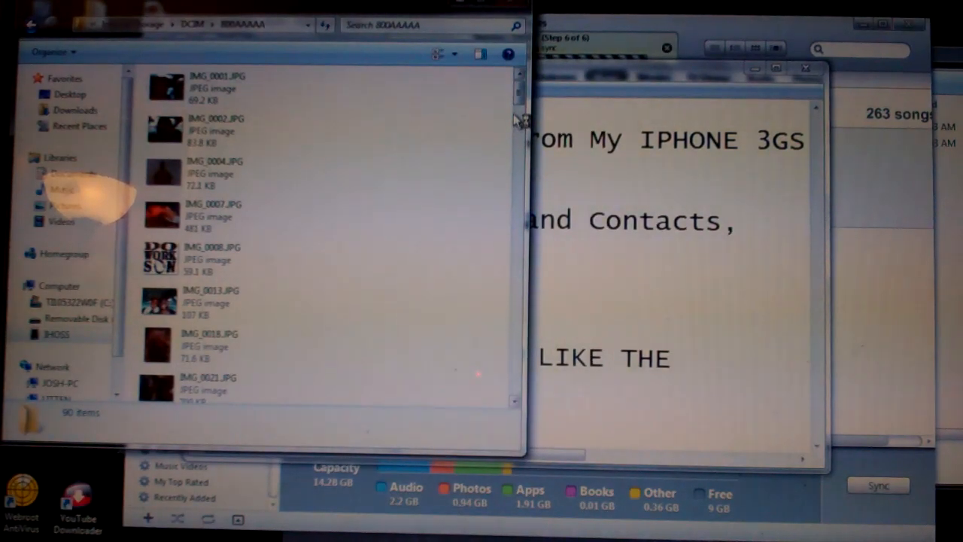
scroll("down", 3)
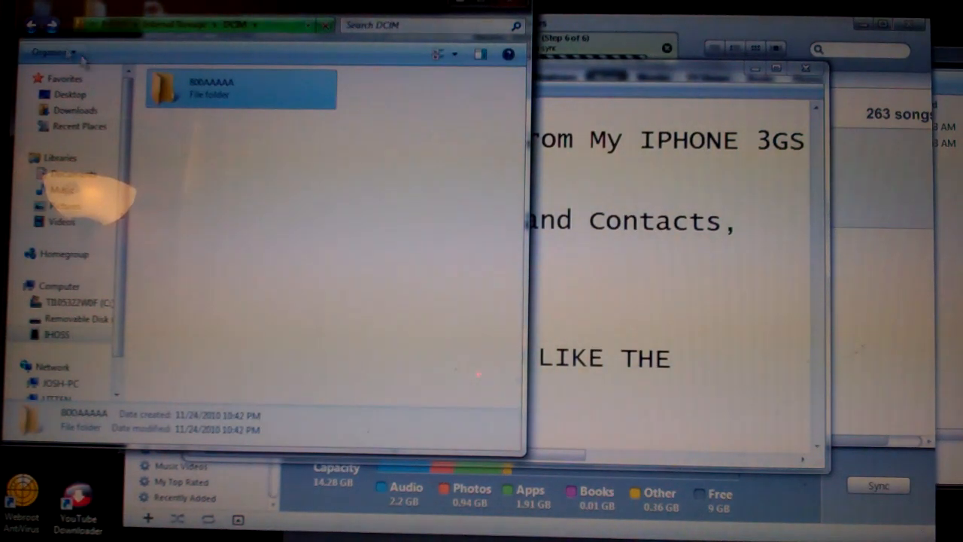
left_click(32, 24)
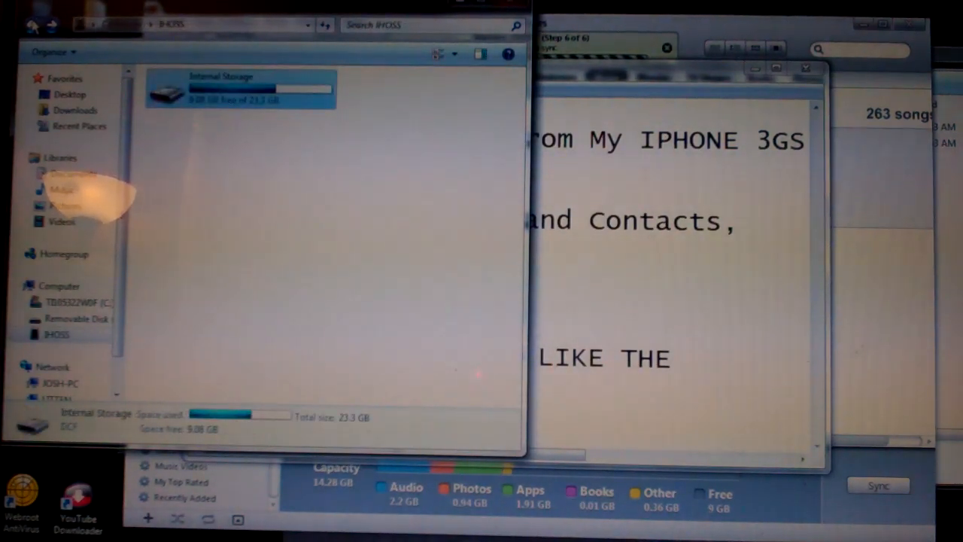
left_click(59, 286)
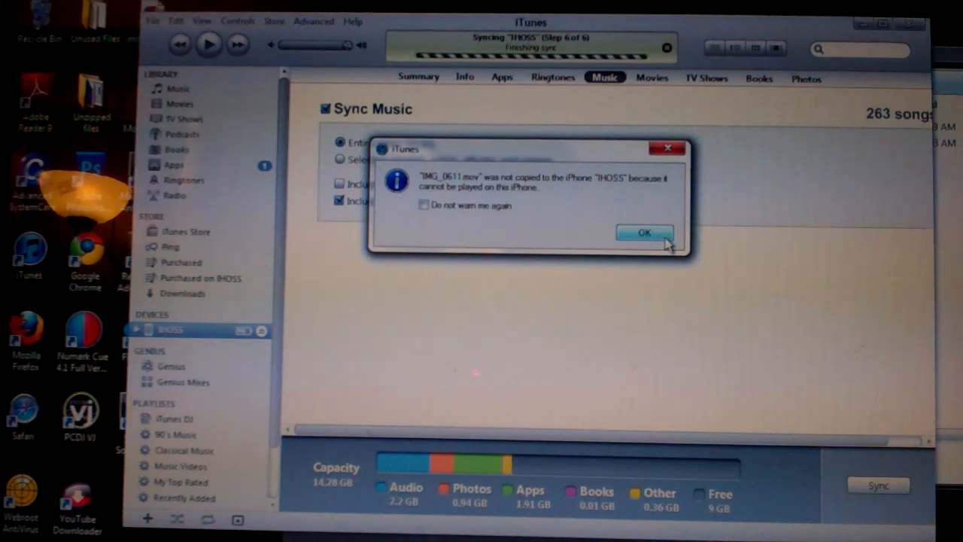
Acknowledge the 'was not copied' video warning so the iPhone sync completes
left_click(644, 232)
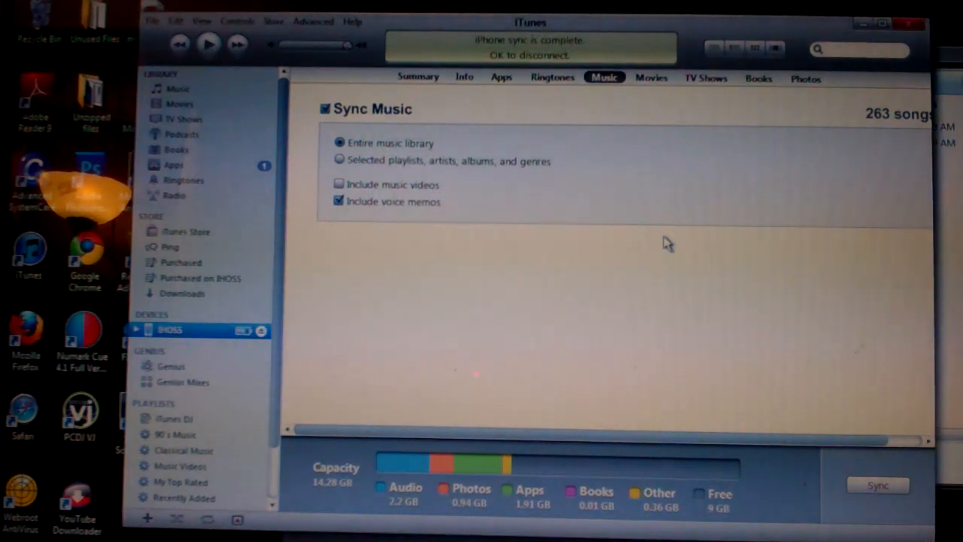
mouse_move(650, 241)
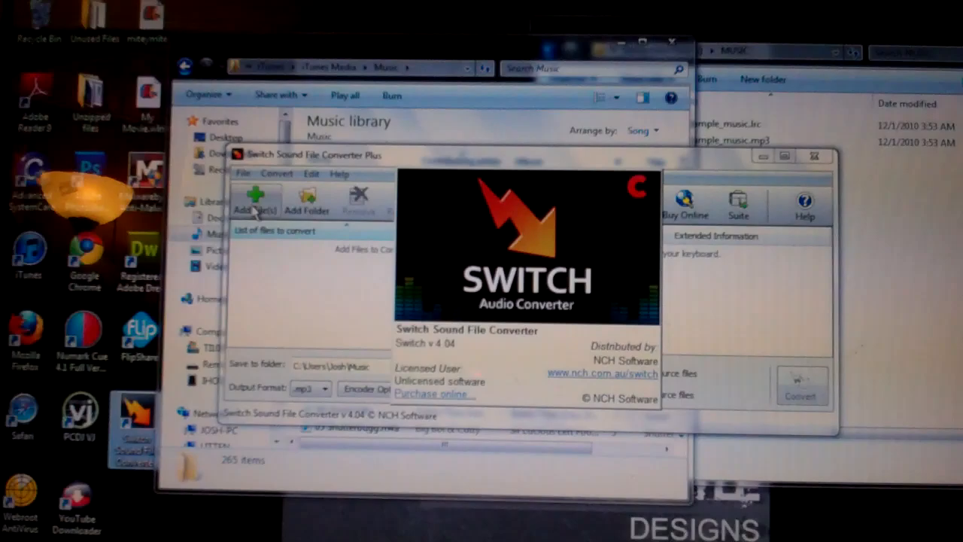
Dismiss the Switch splash screen to reach the empty conversion list
left_click(256, 199)
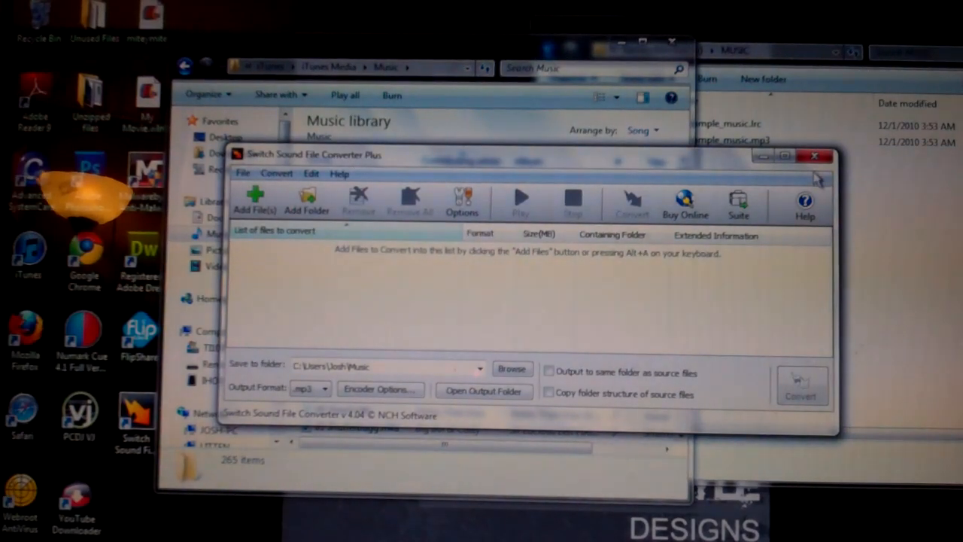
Arrange the Music library window by folder and go up to the whole Music library
left_click(814, 155)
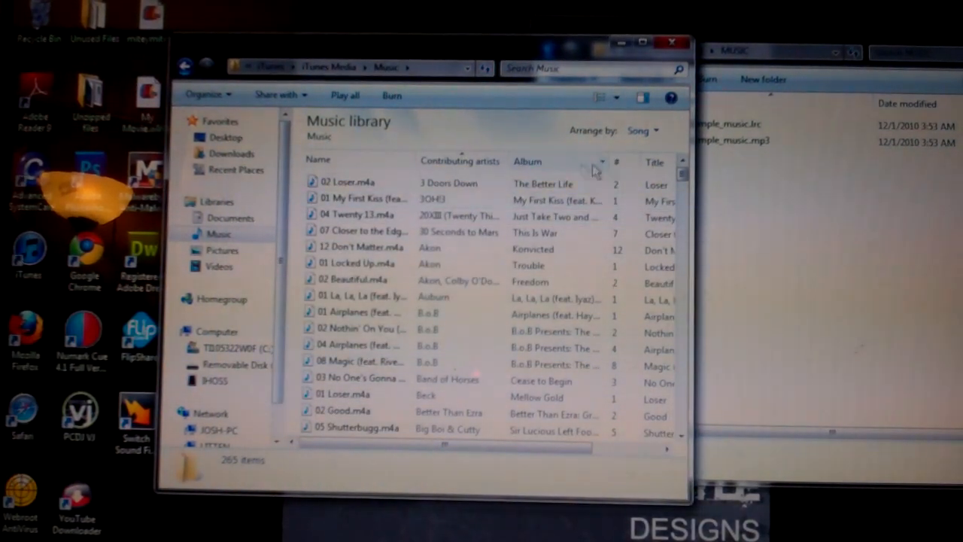
scroll("down", 3)
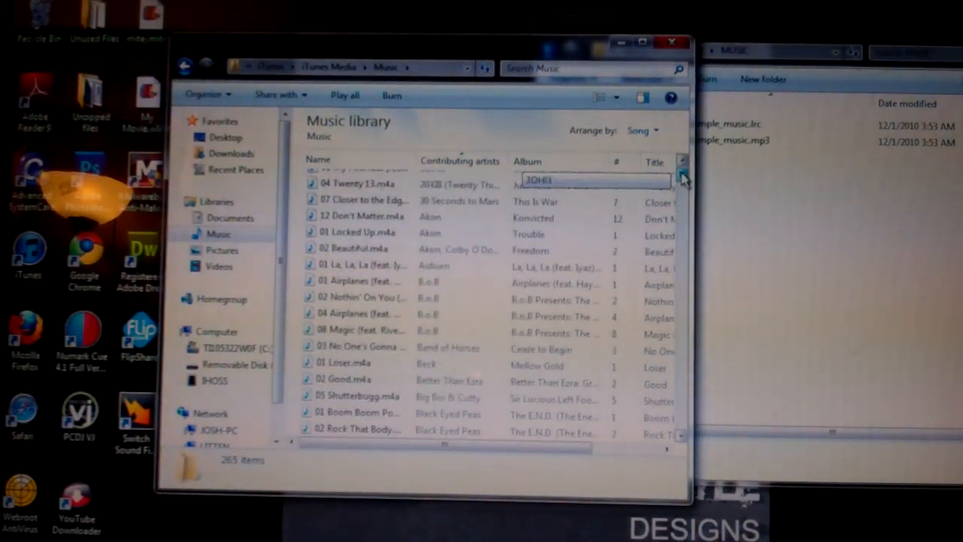
left_click(185, 66)
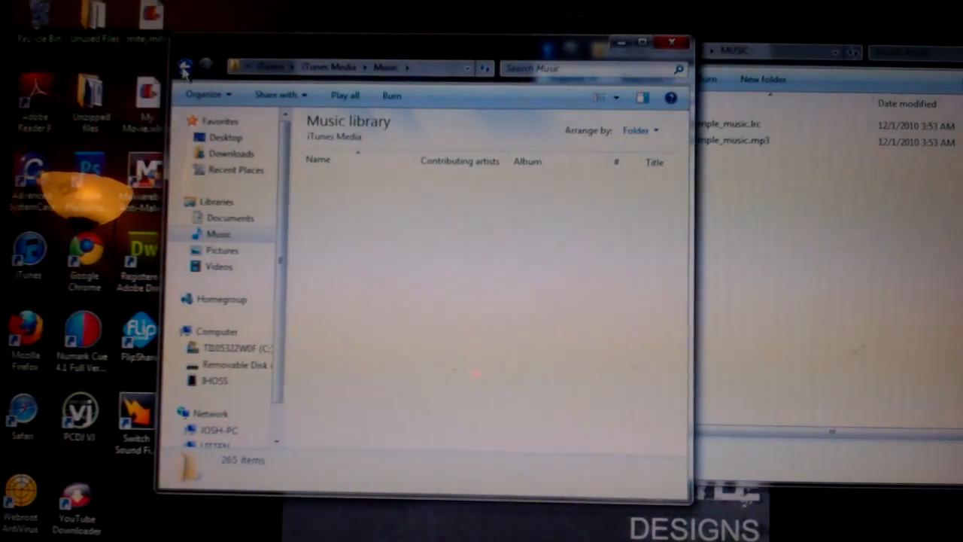
left_click(185, 66)
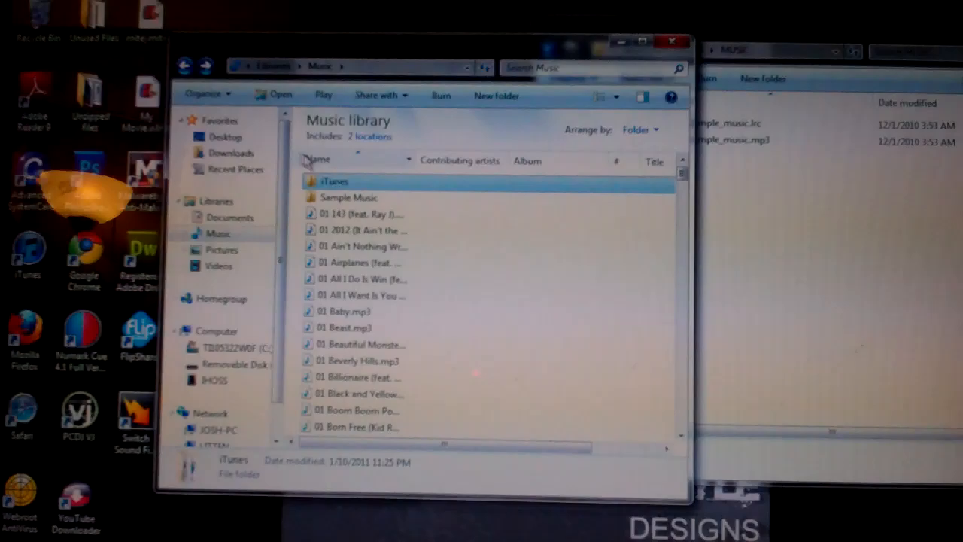
Select all 268 song files in the Music library with Ctrl+A
left_click(361, 214)
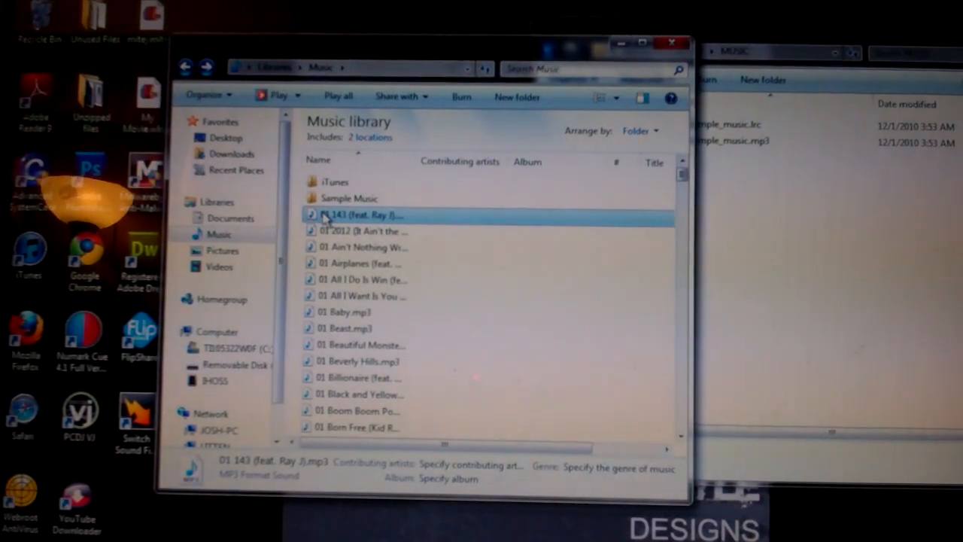
key("ctrl+a")
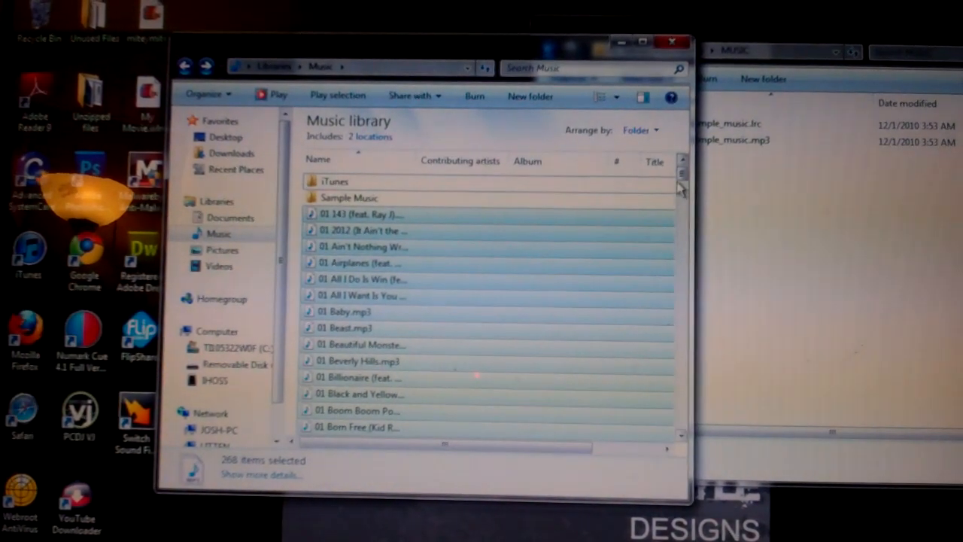
scroll("down", 3)
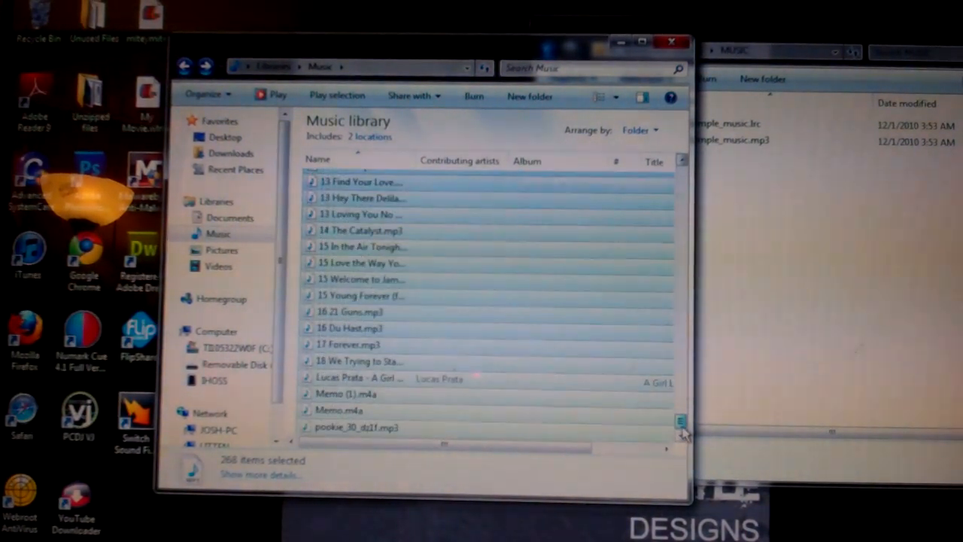